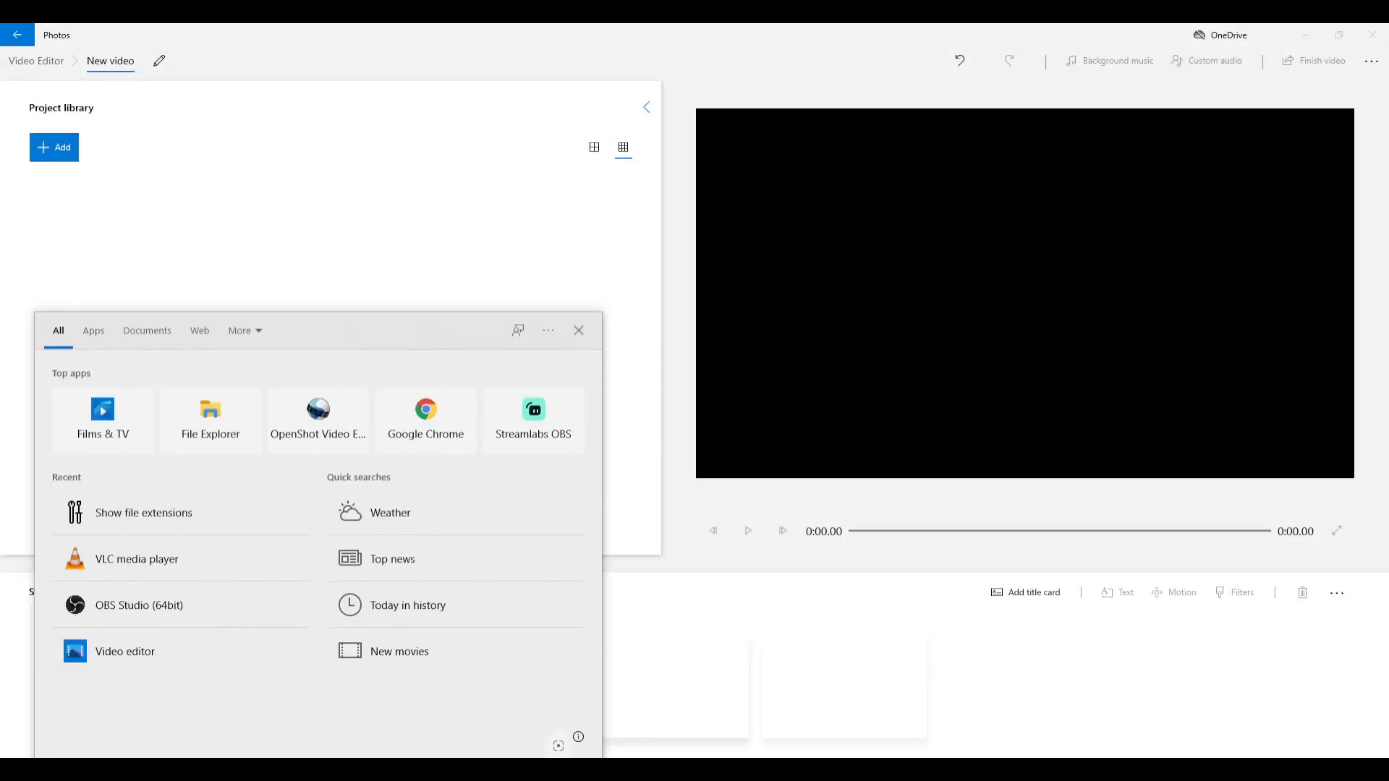
Launch VLC media player from the Recent list in Windows Search
left_click(137, 559)
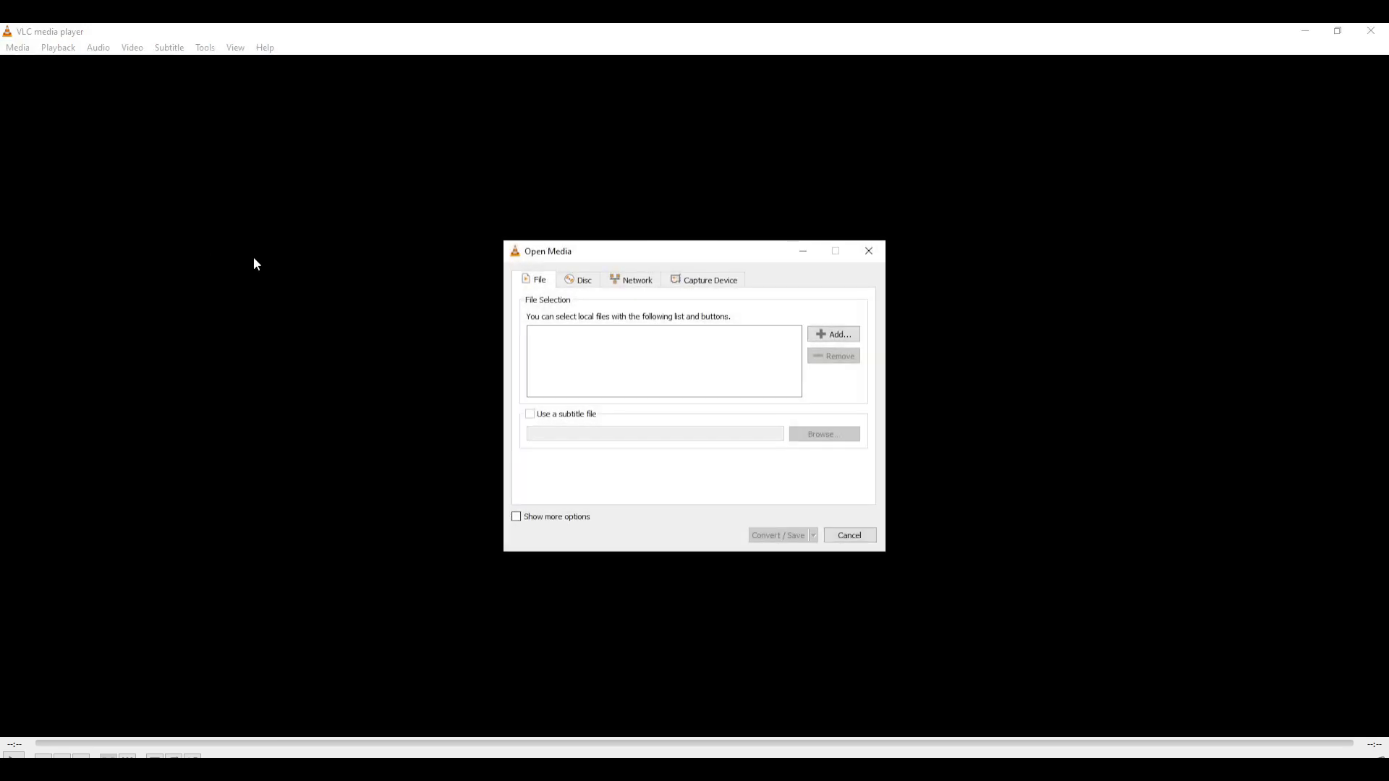
mouse_move(729, 340)
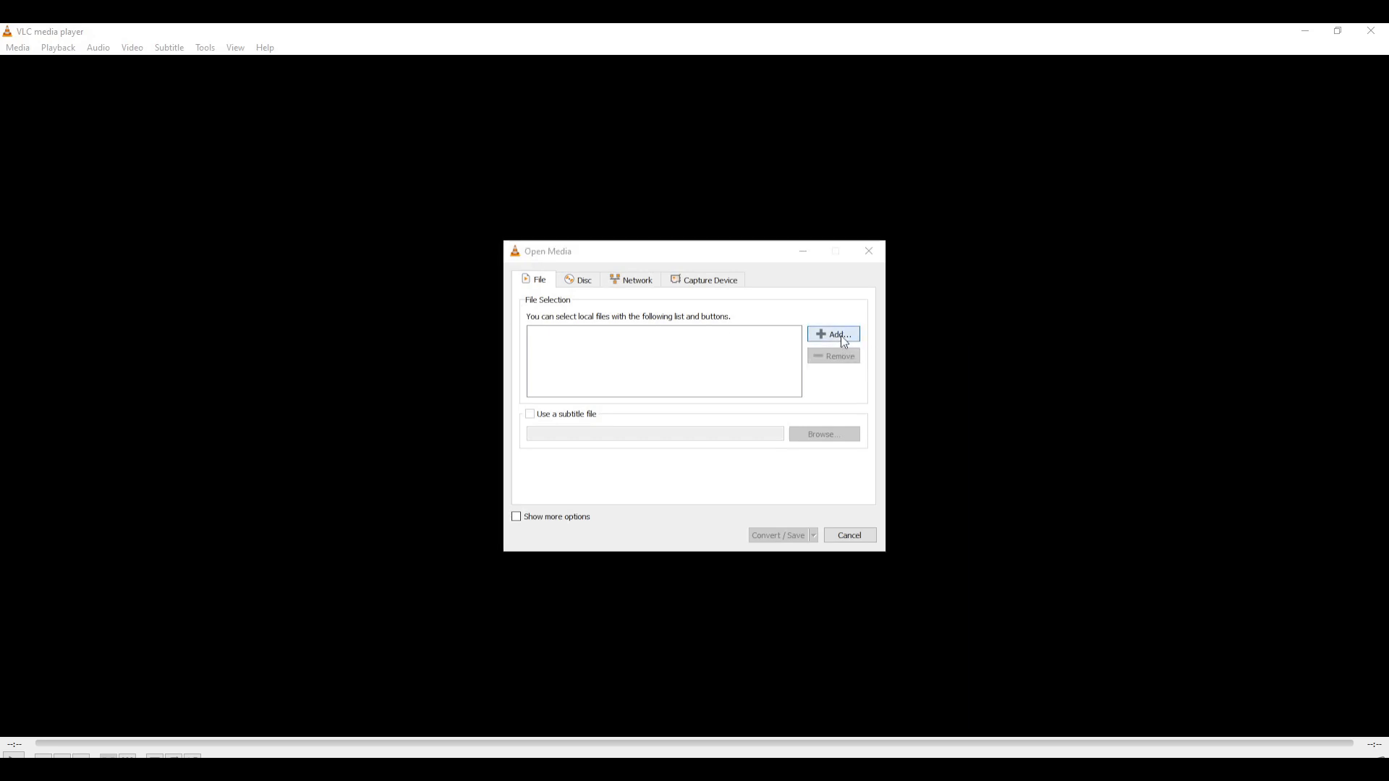
left_click(833, 334)
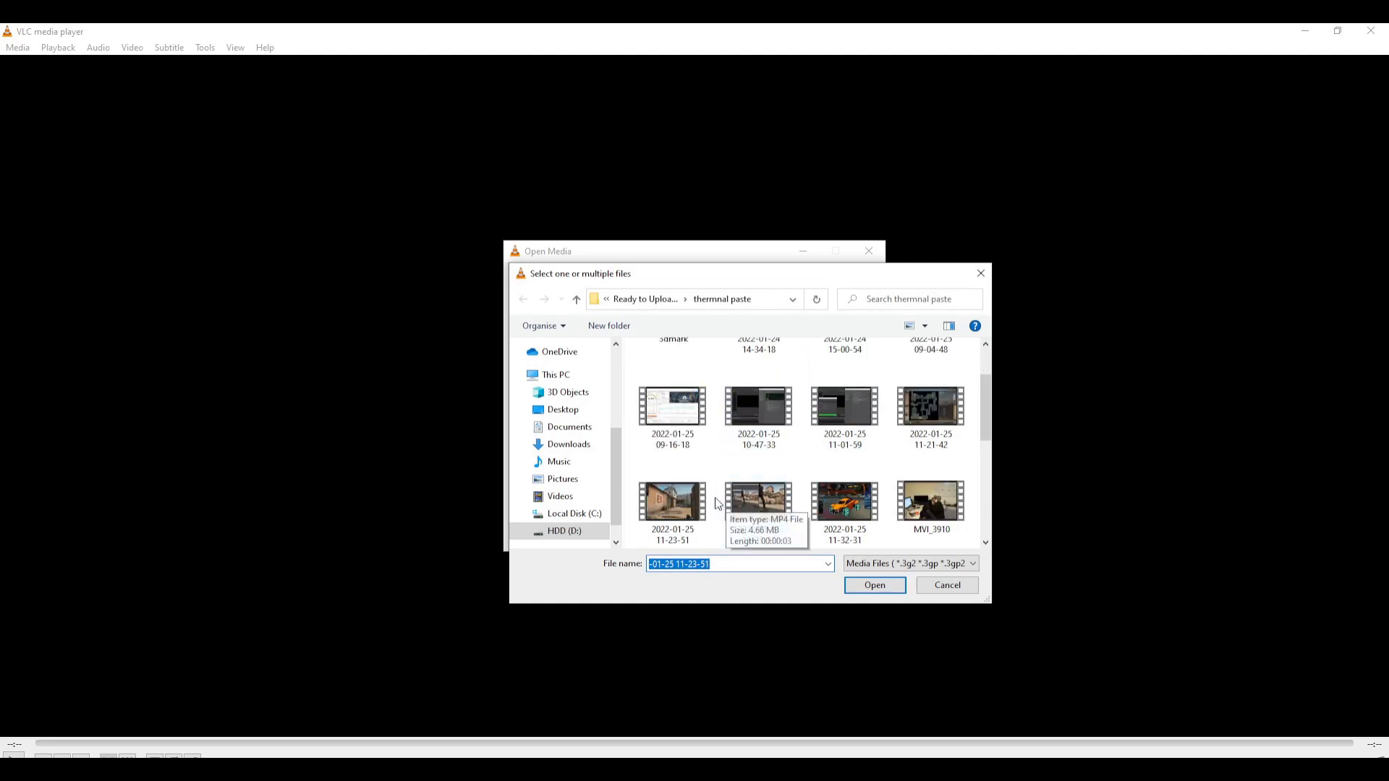
left_click(873, 584)
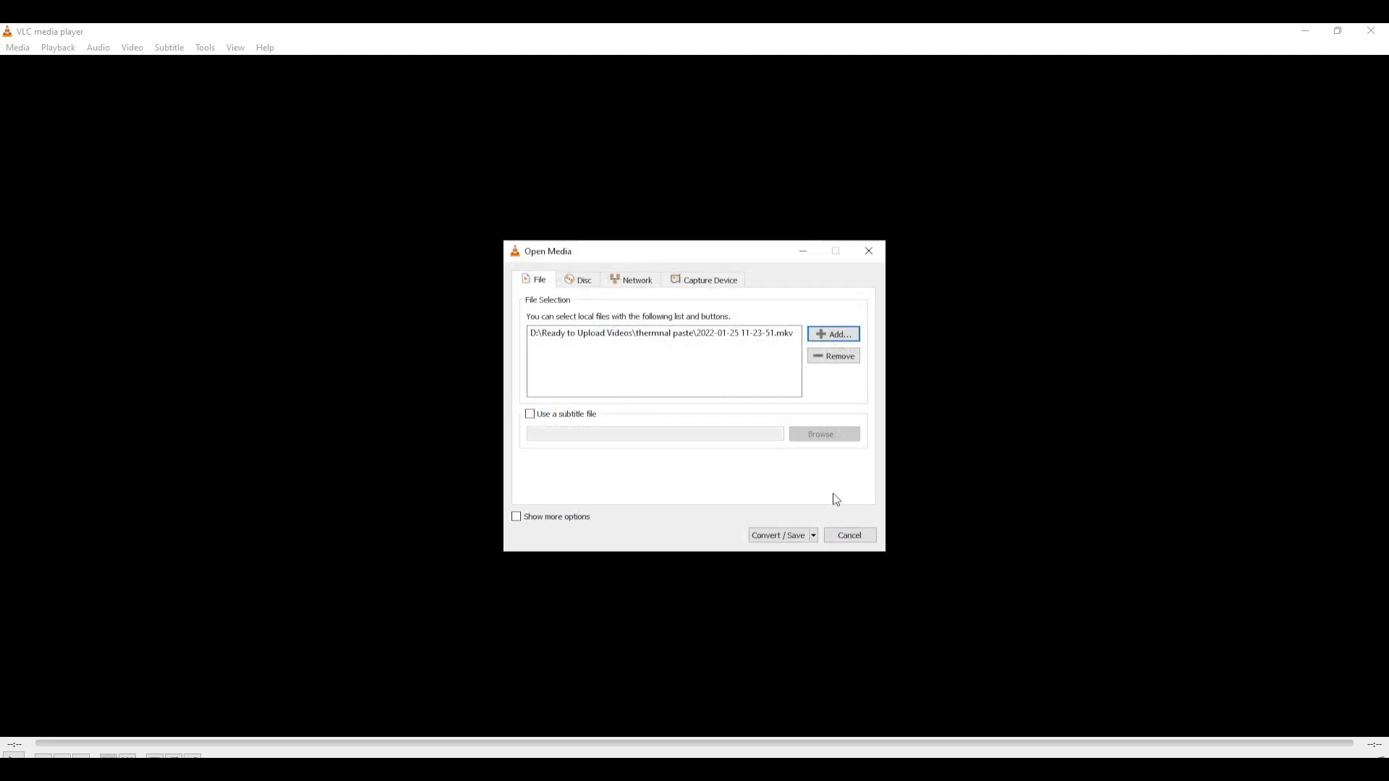
left_click(660, 333)
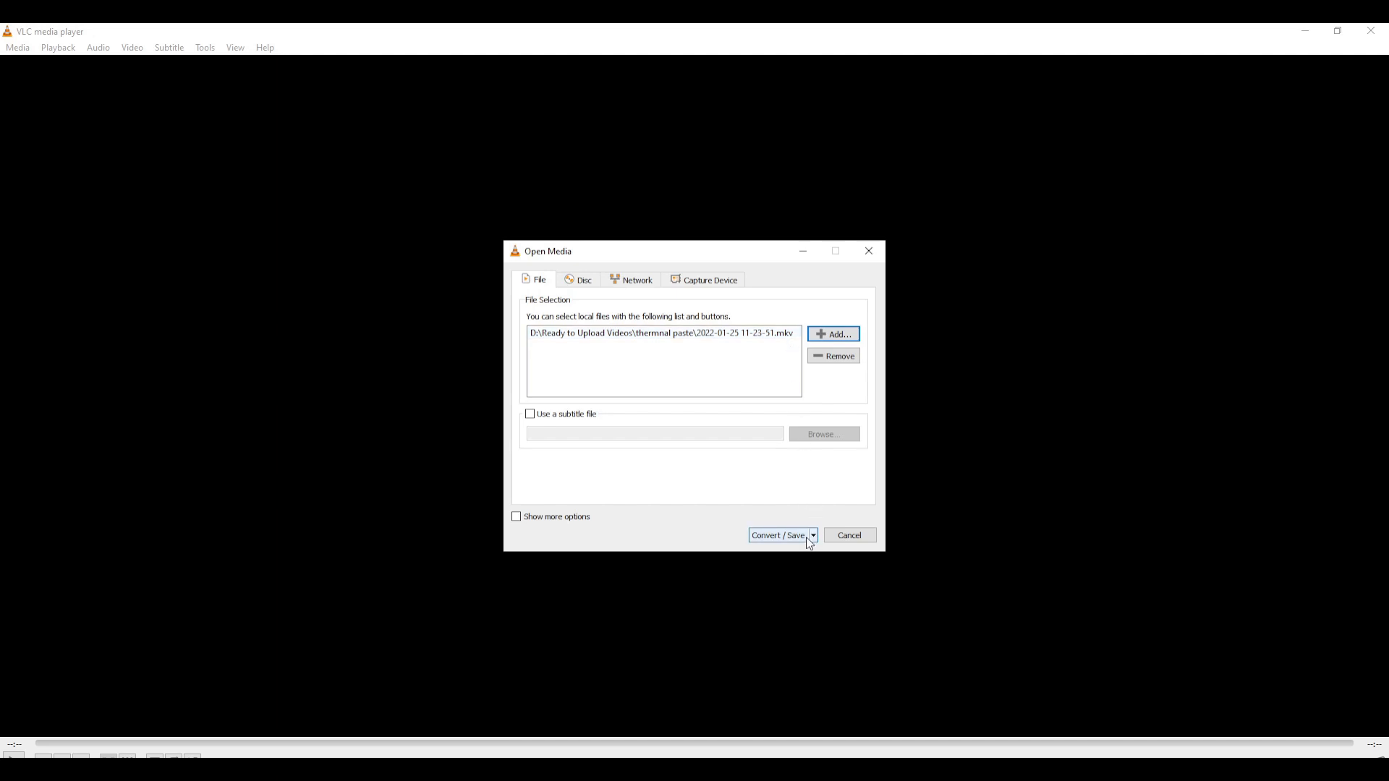
Convert with the Video - H.264 + MP3 (MP4) profile, naming the output file csgo
left_click(777, 535)
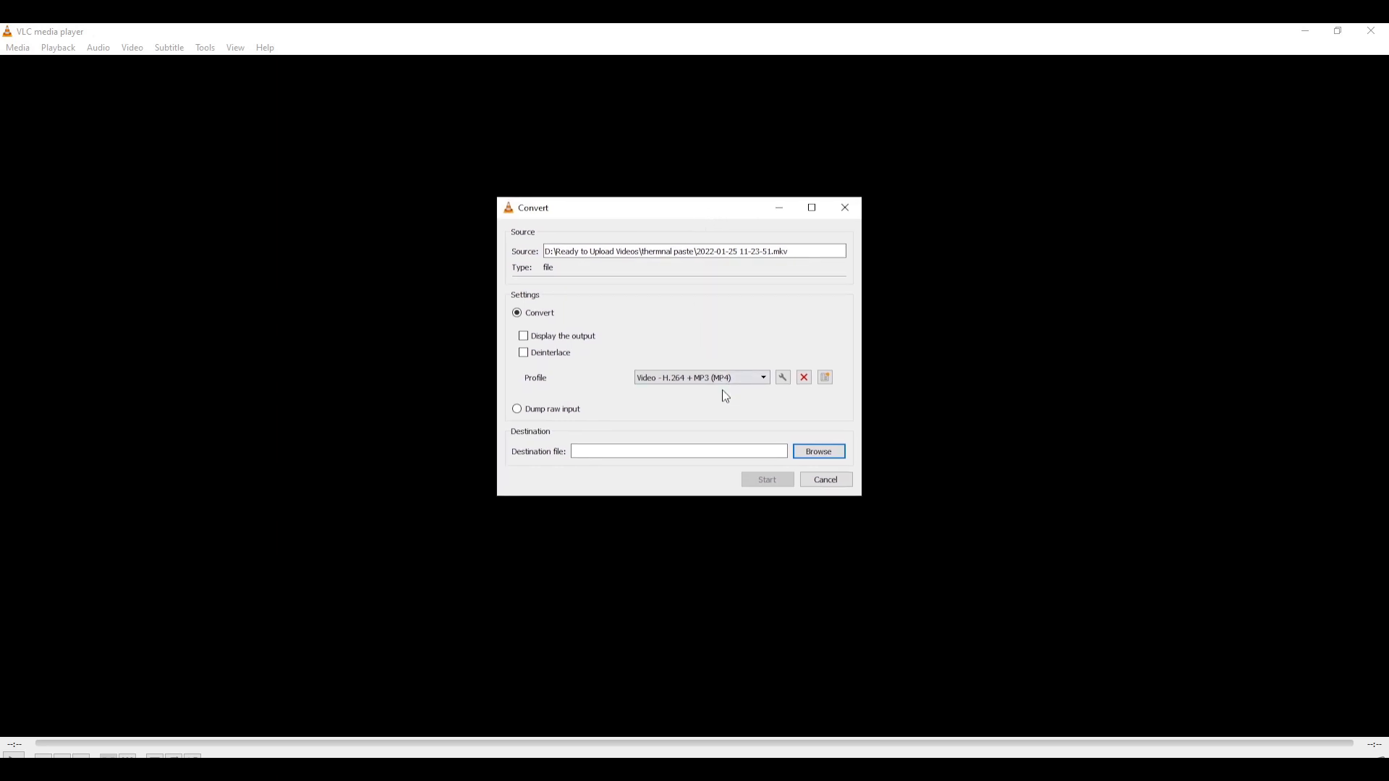
mouse_move(693, 374)
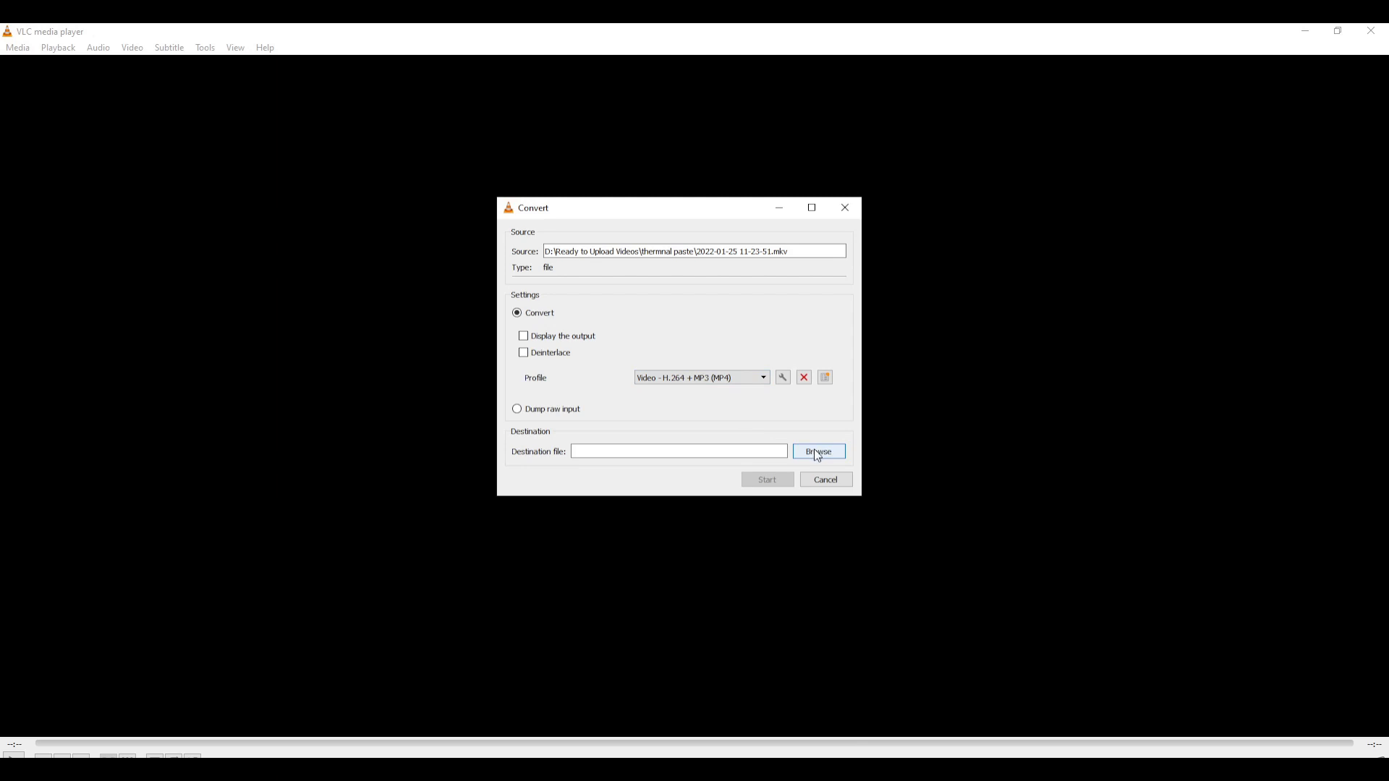
left_click(817, 450)
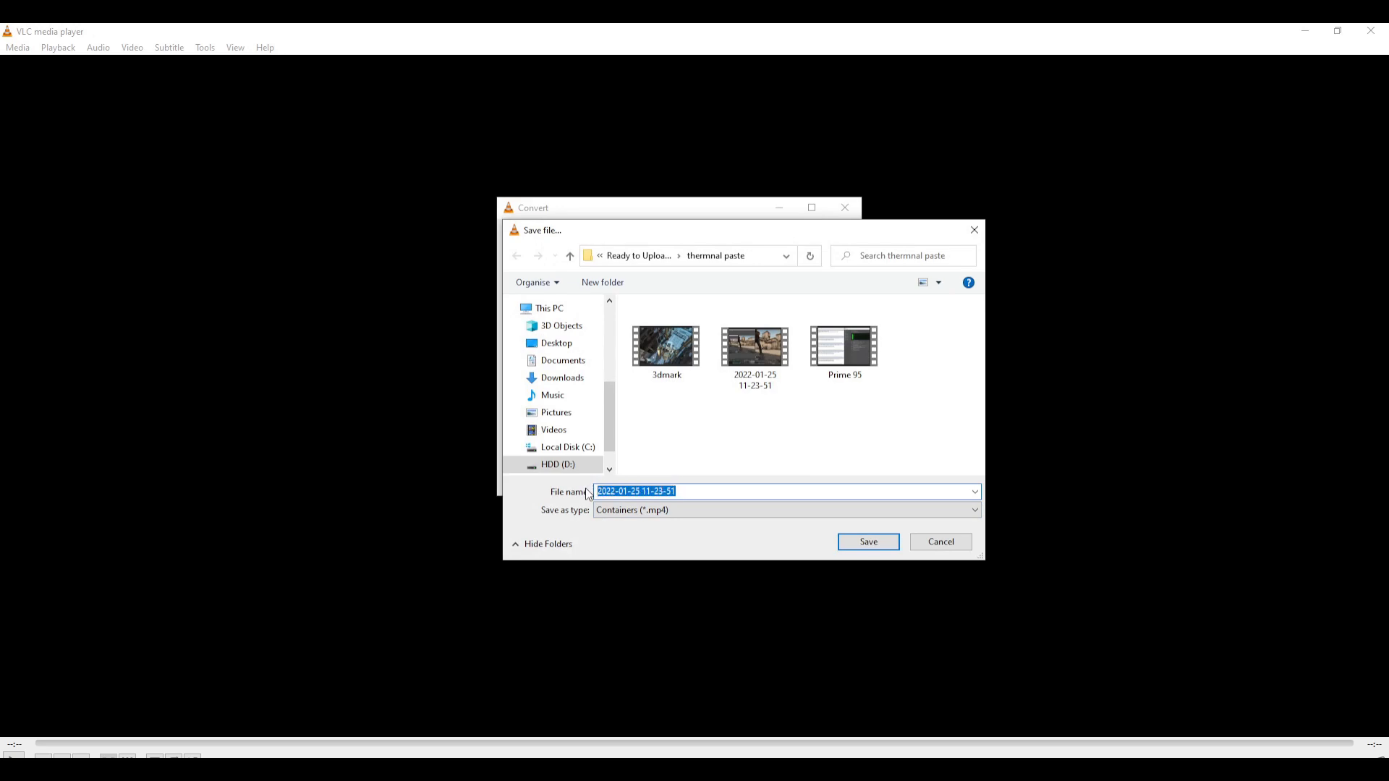
type("csgo")
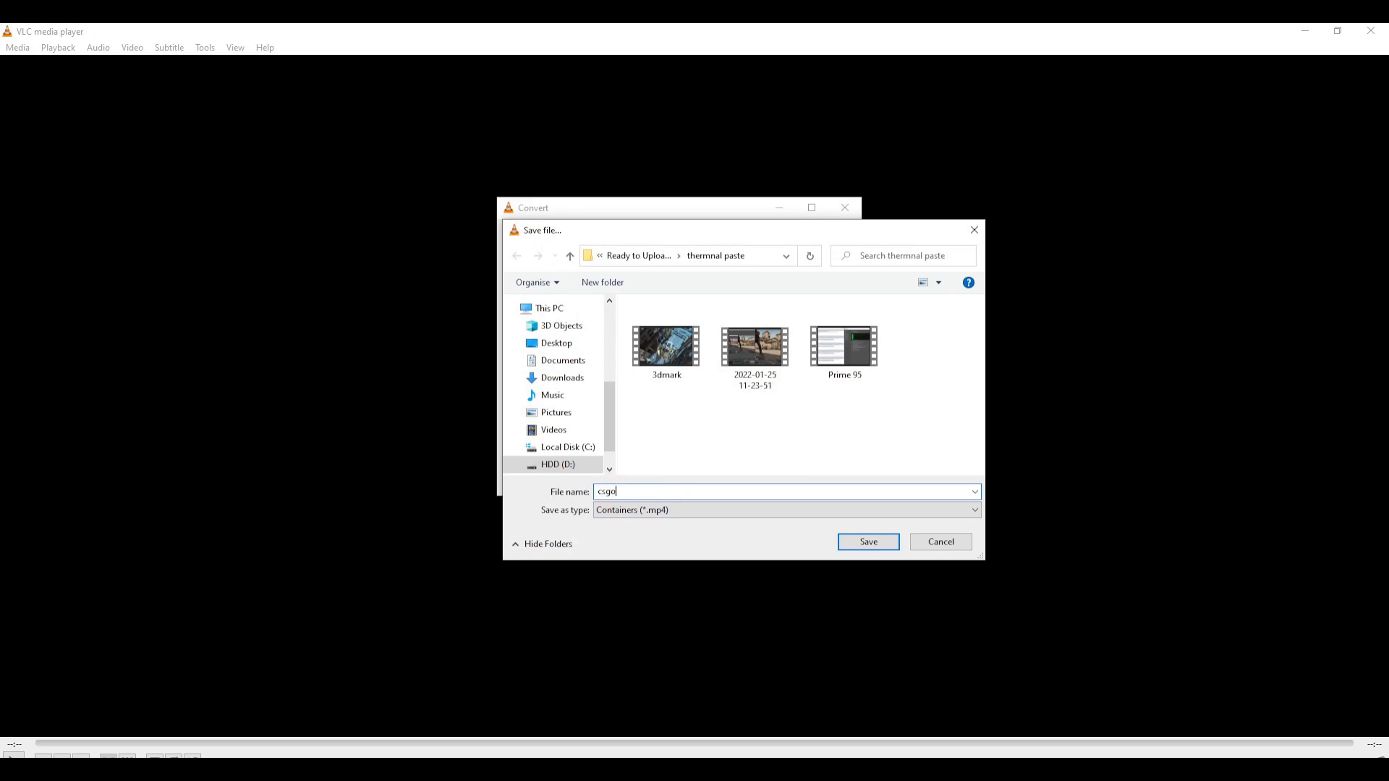
left_click(867, 541)
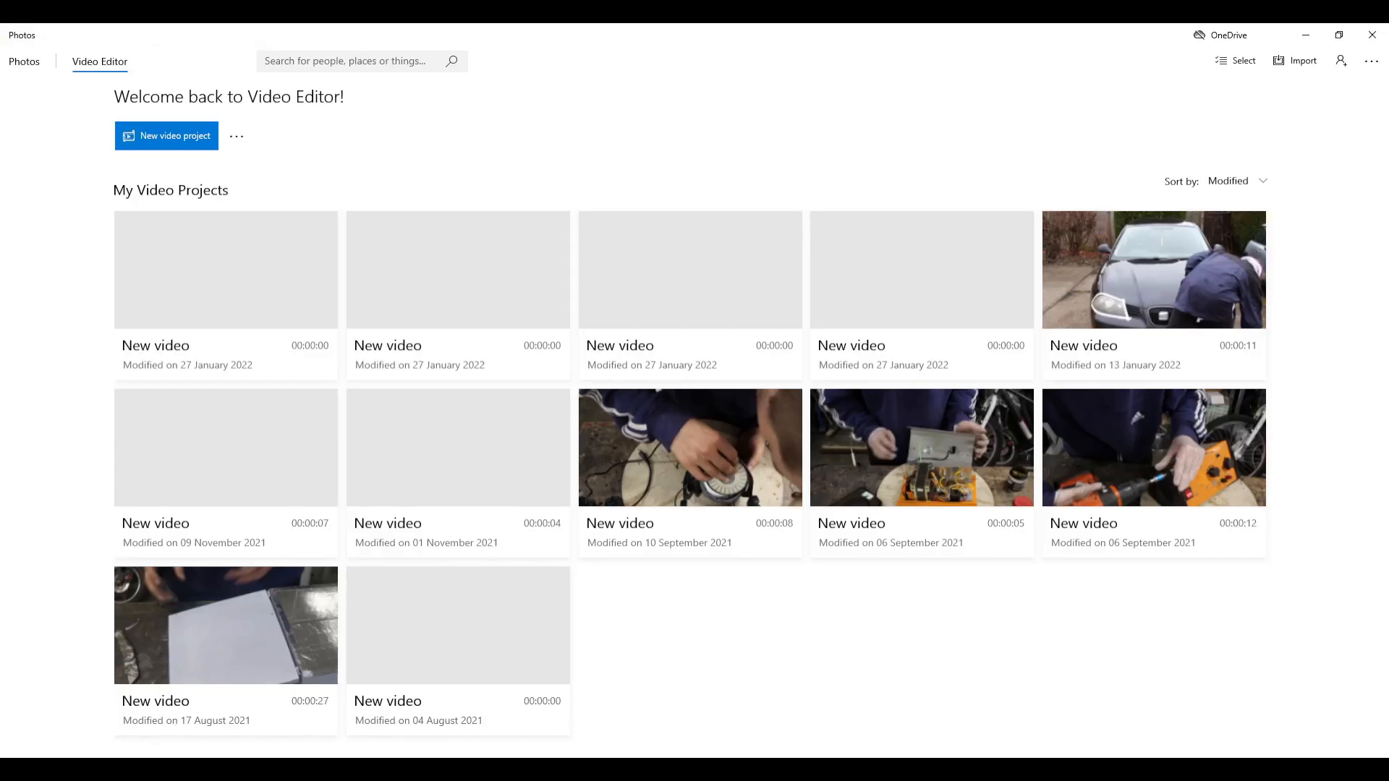
Create a new video project and drag the converted clip into the first storyboard slot
left_click(166, 135)
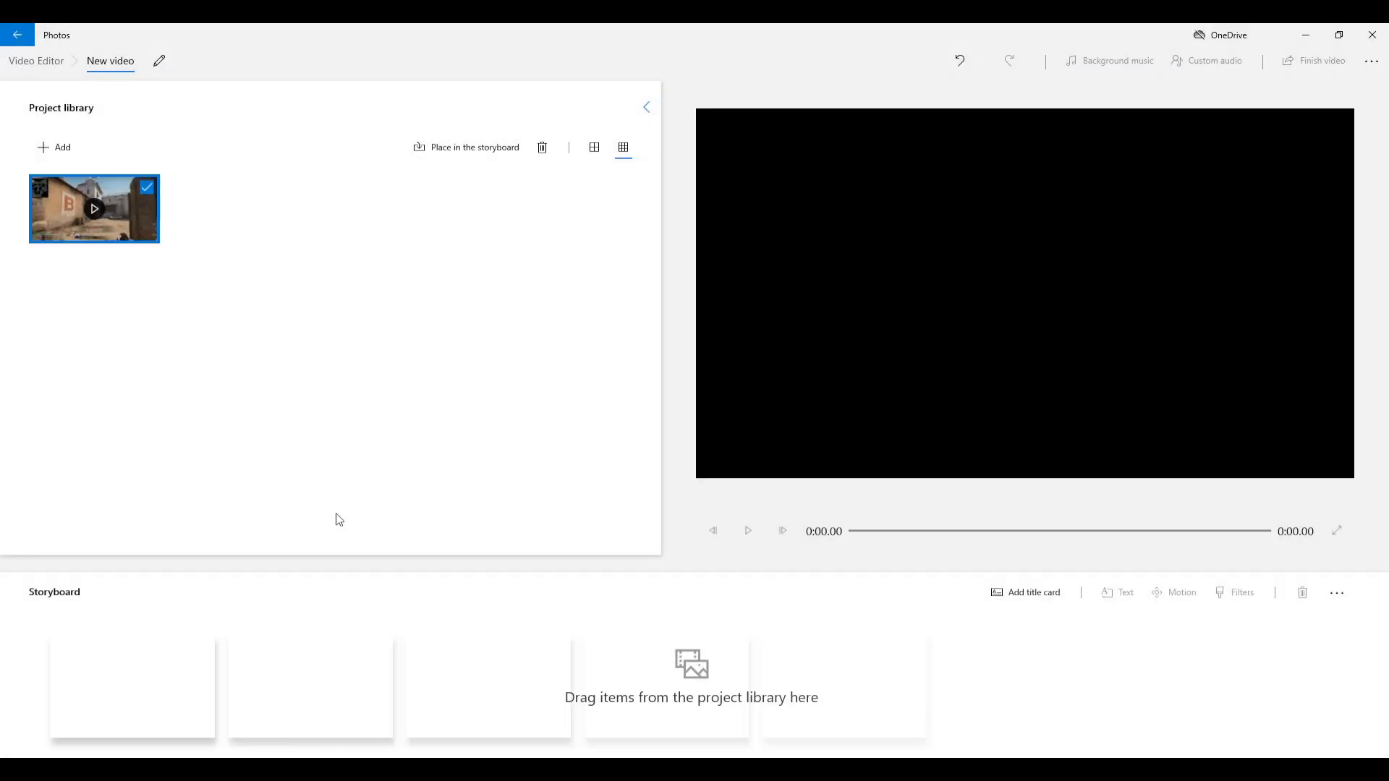
mouse_move(324, 451)
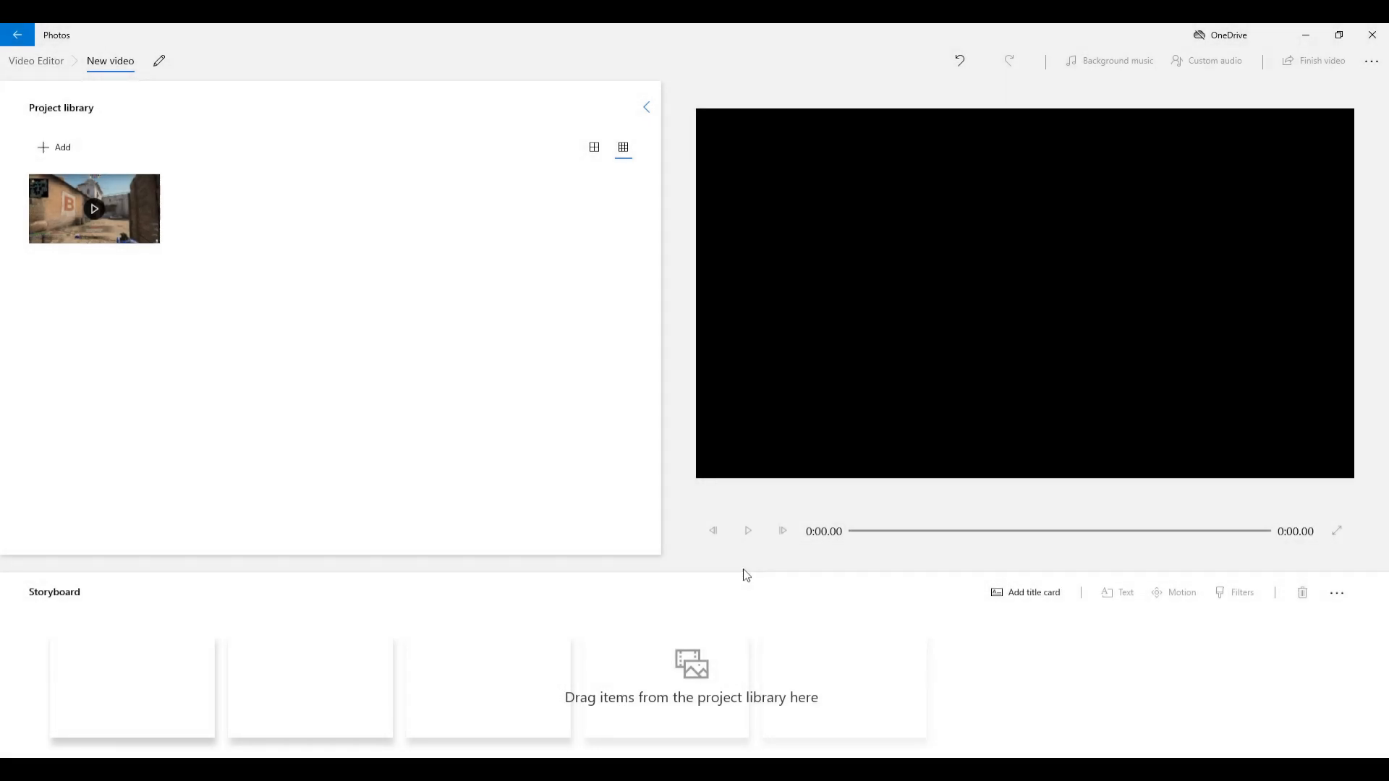
left_click_drag(94, 208, 132, 685)
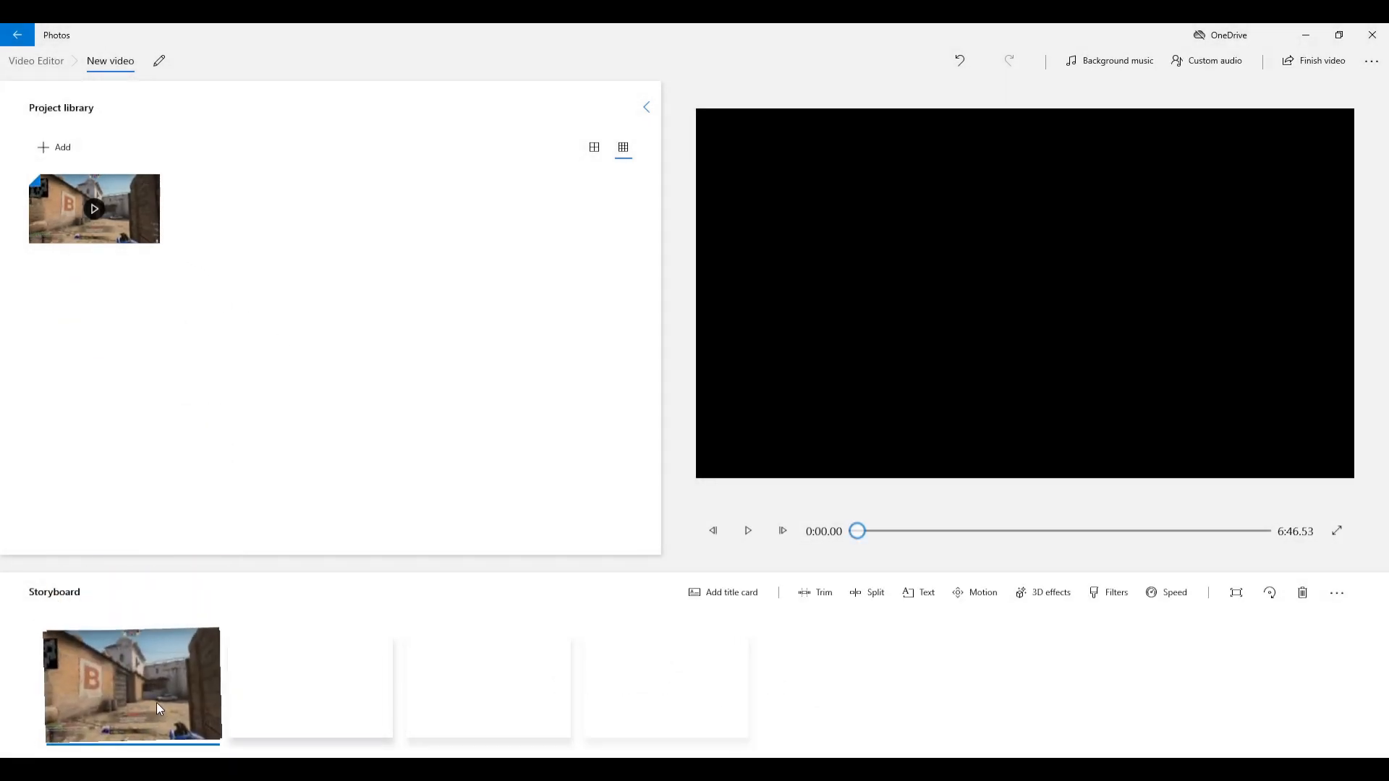